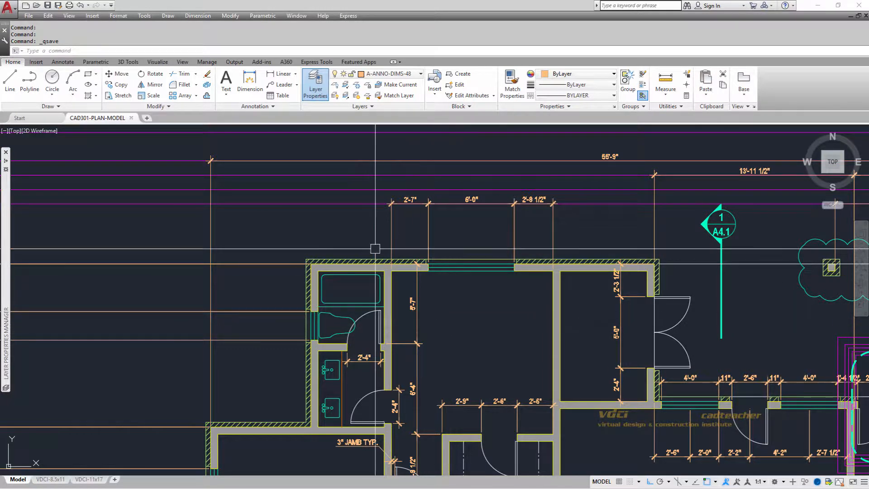
pyautogui.moveTo(249, 84)
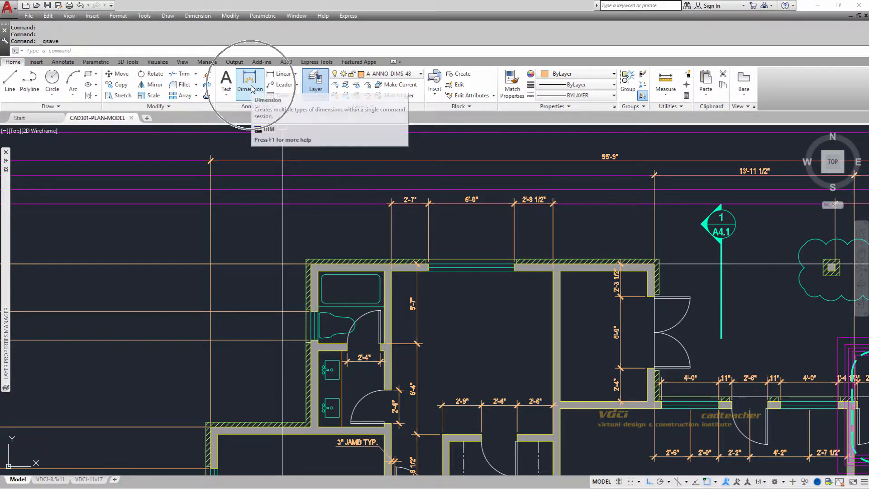
# Step: Start the multi-type DIM command from the Annotation panel
pyautogui.click(249, 83)
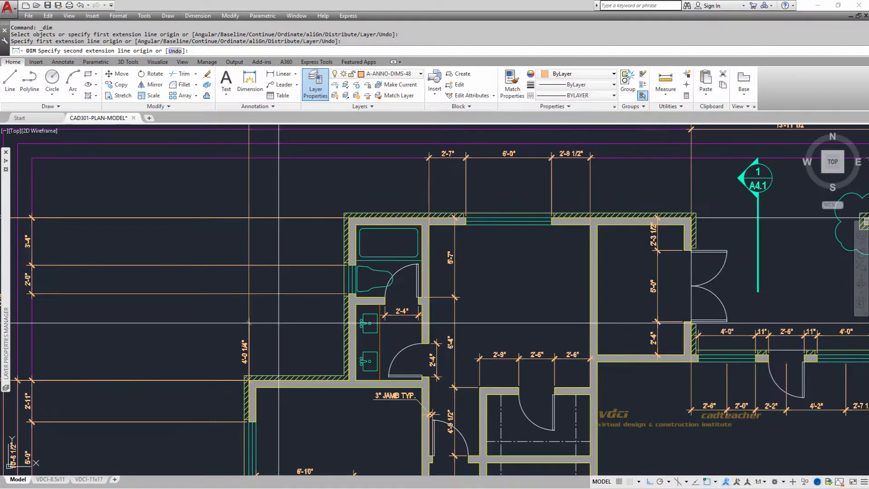
# Step: Dimension the 7'-0" span between the top-left building corners
pyautogui.click(347, 220)
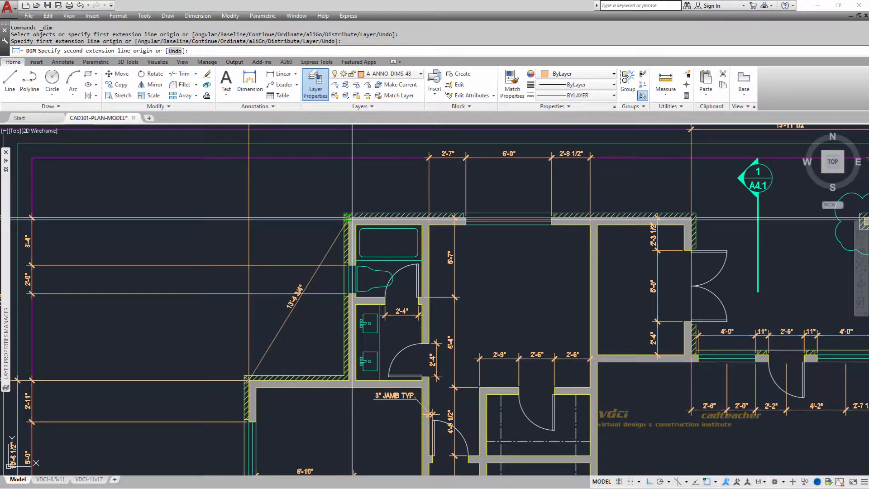
pyautogui.click(348, 222)
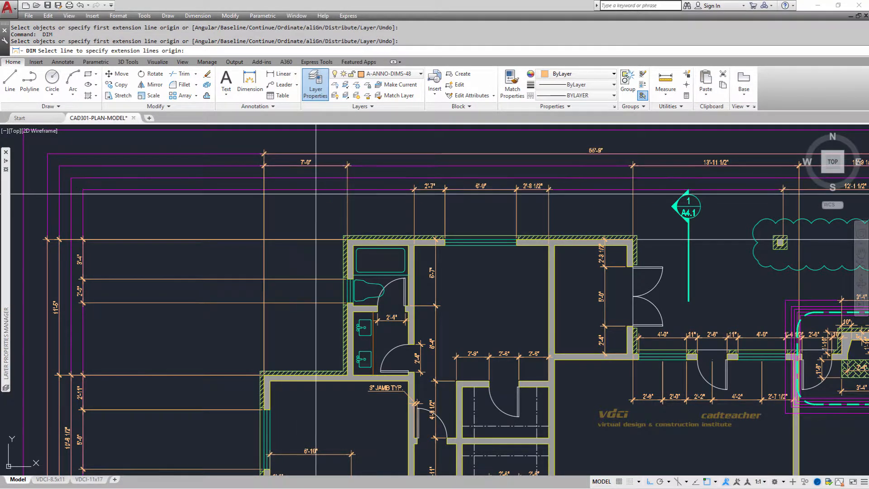
# Step: Continue from the 7'-0" dimension, adding 5'-7 1/2" and 11'-3 1/2" segments along the top
pyautogui.click(347, 201)
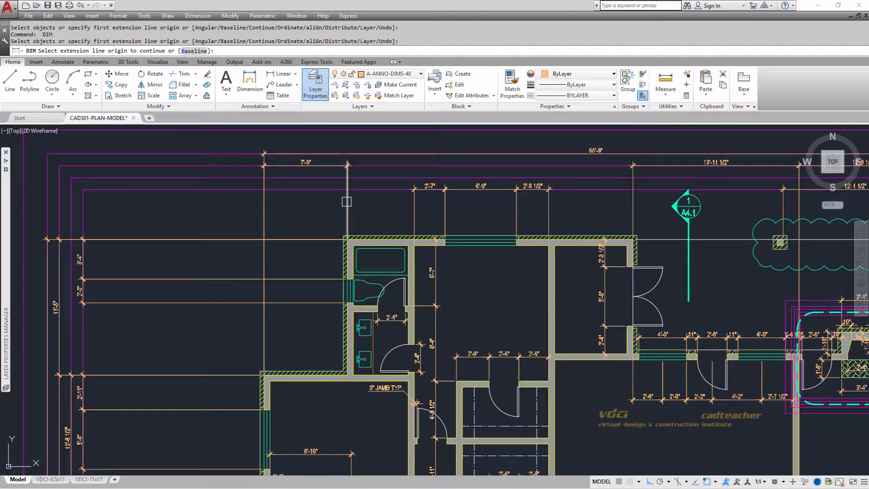
pyautogui.click(347, 201)
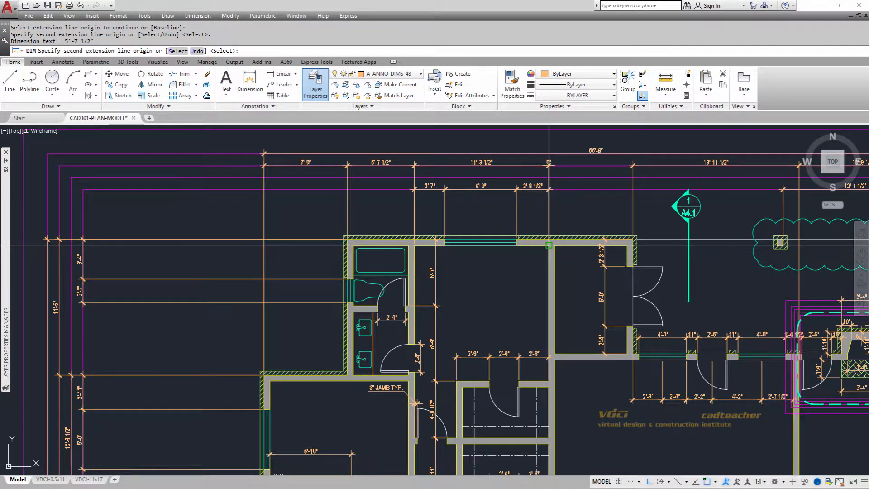
pyautogui.click(632, 242)
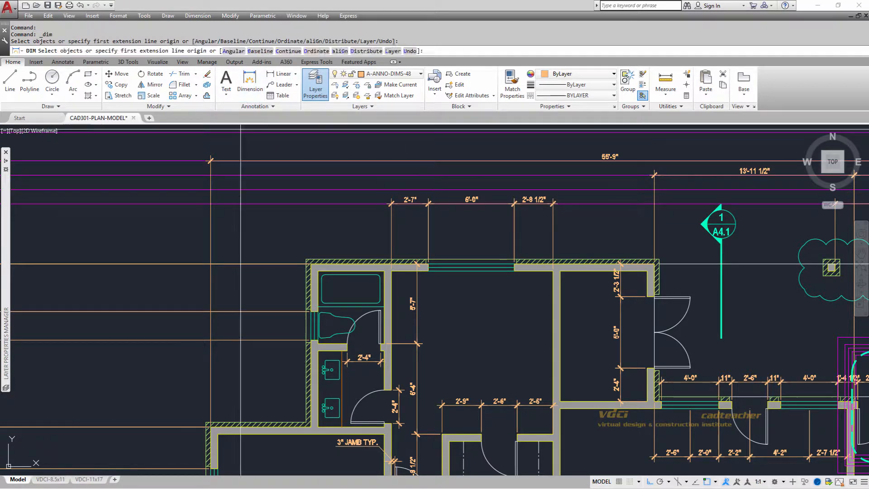
# Step: Restart DIM and pick the top-left corner as the first extension origin
pyautogui.click(211, 427)
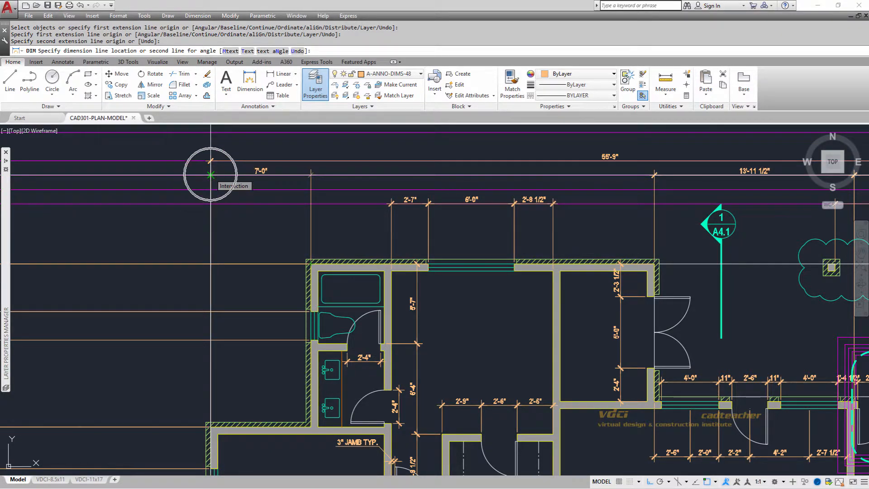
# Step: Place the 7'-0" top dimension and continue the chain with a 5'-7 1/2" segment
pyautogui.click(211, 174)
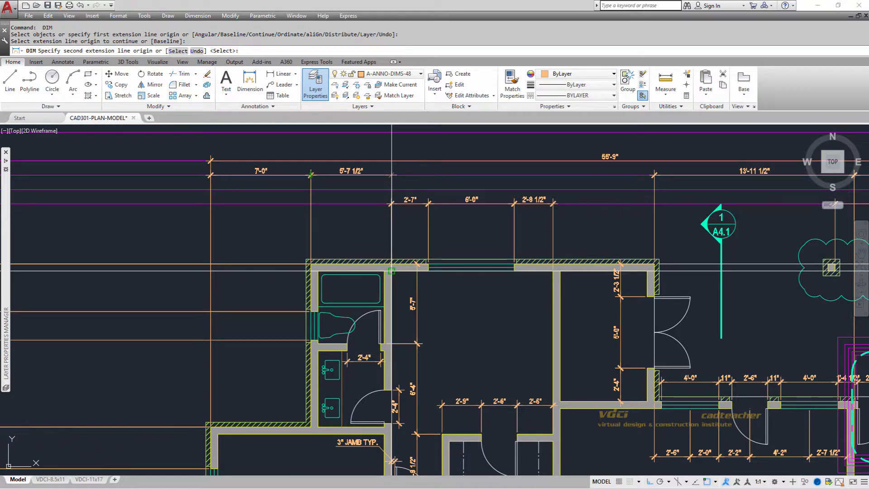
pyautogui.click(451, 272)
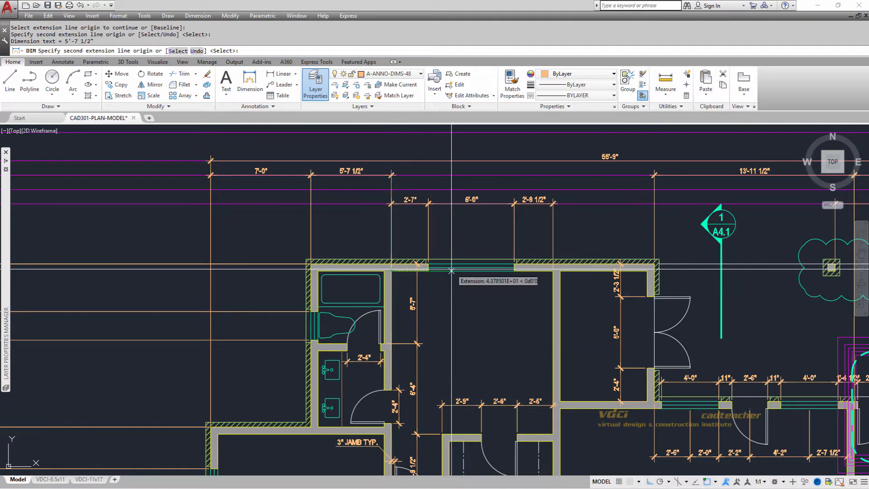